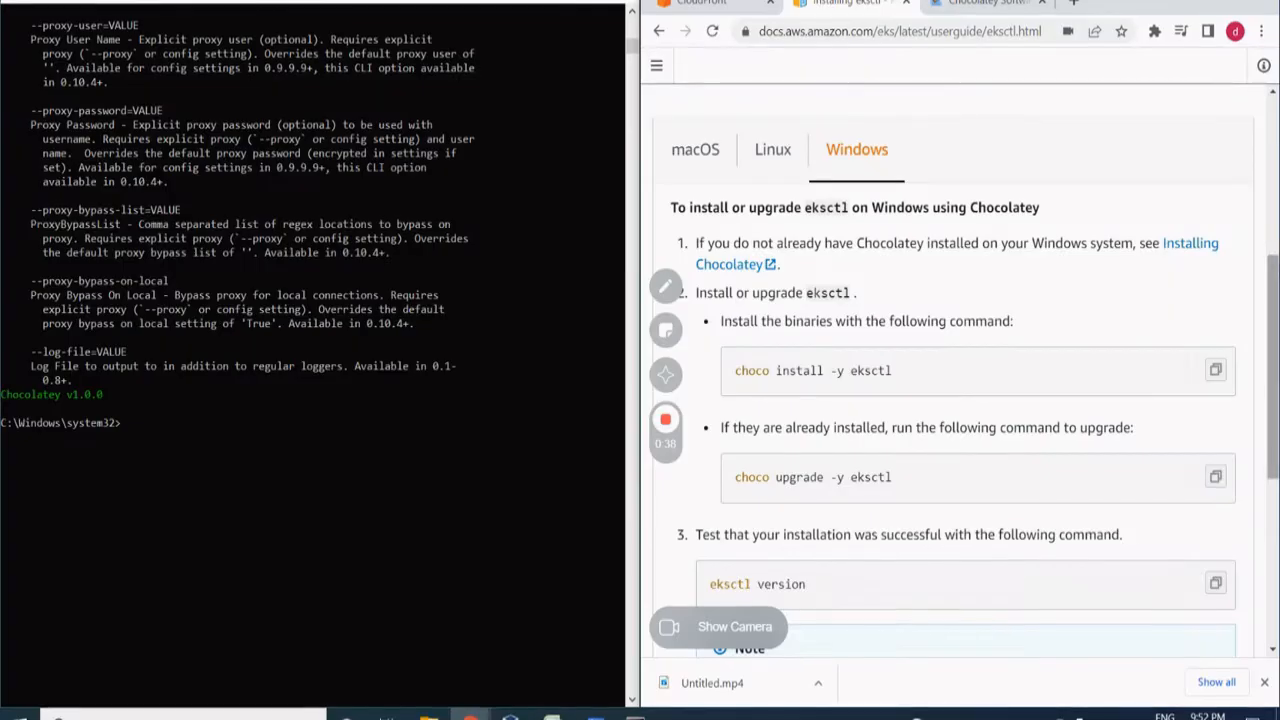
pyautogui.scroll(-3)
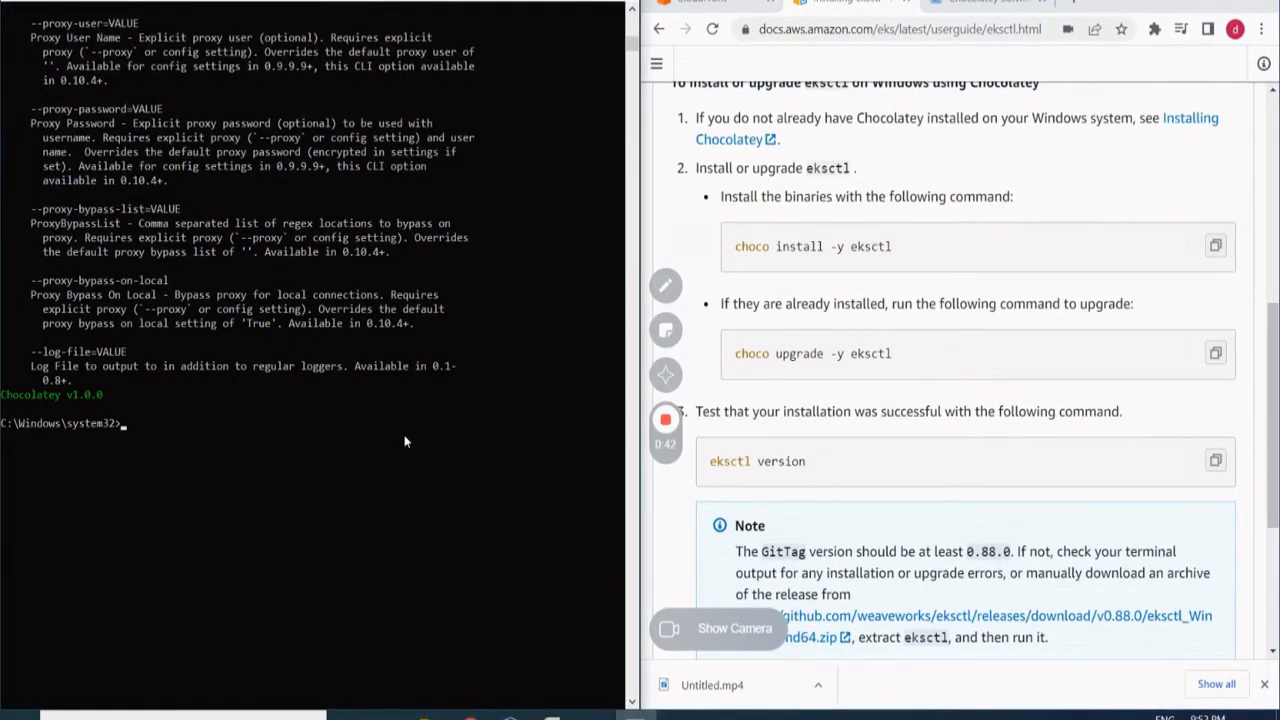
pyautogui.write('choco insta')
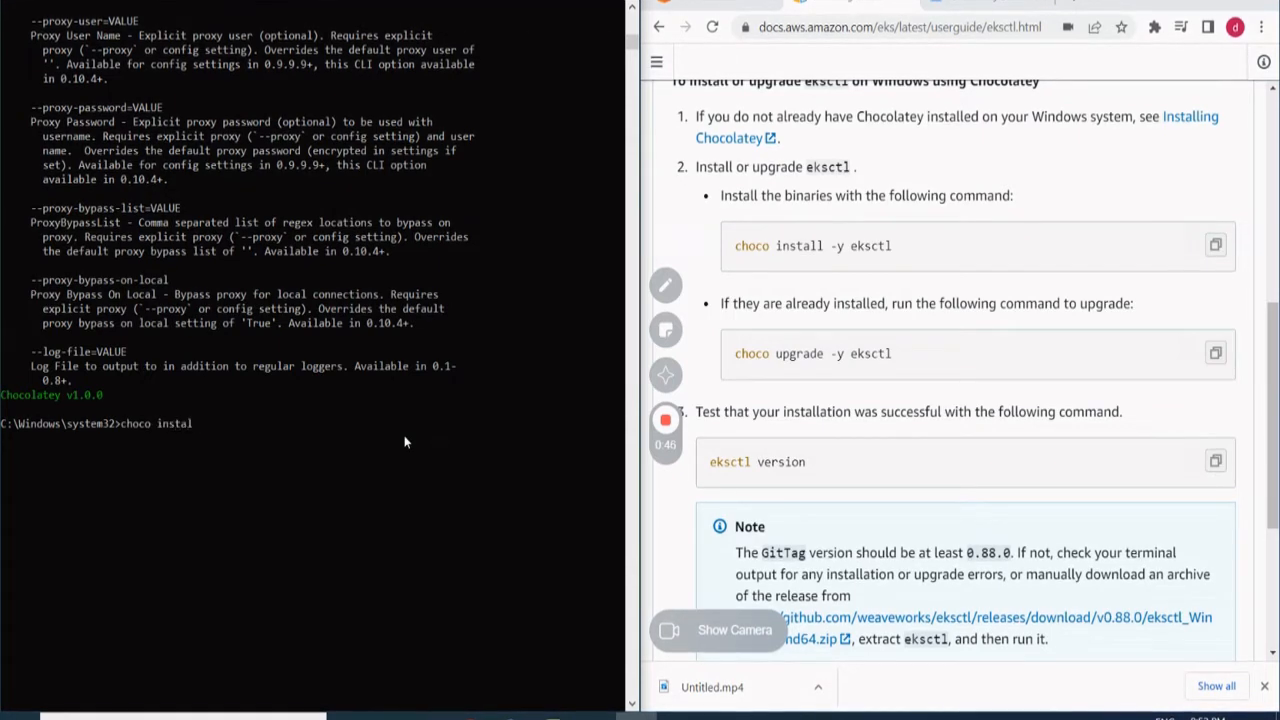
pyautogui.write('l -y')
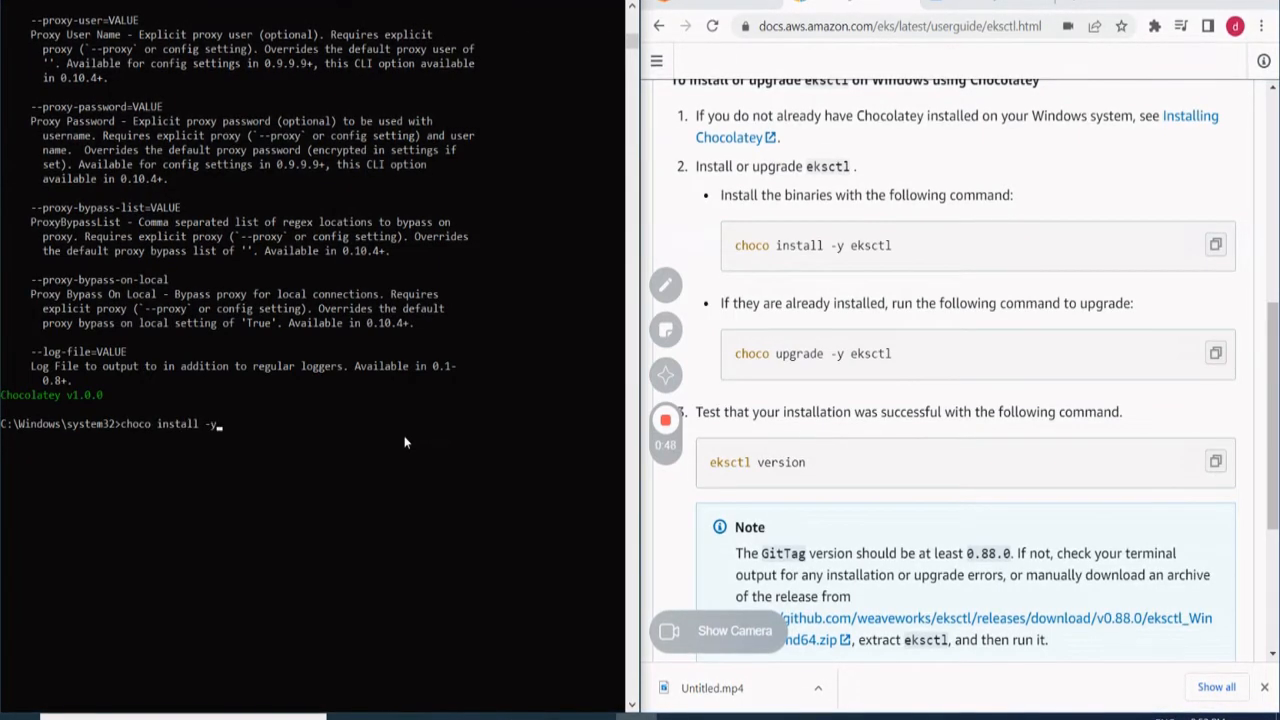
pyautogui.write('eksctl')
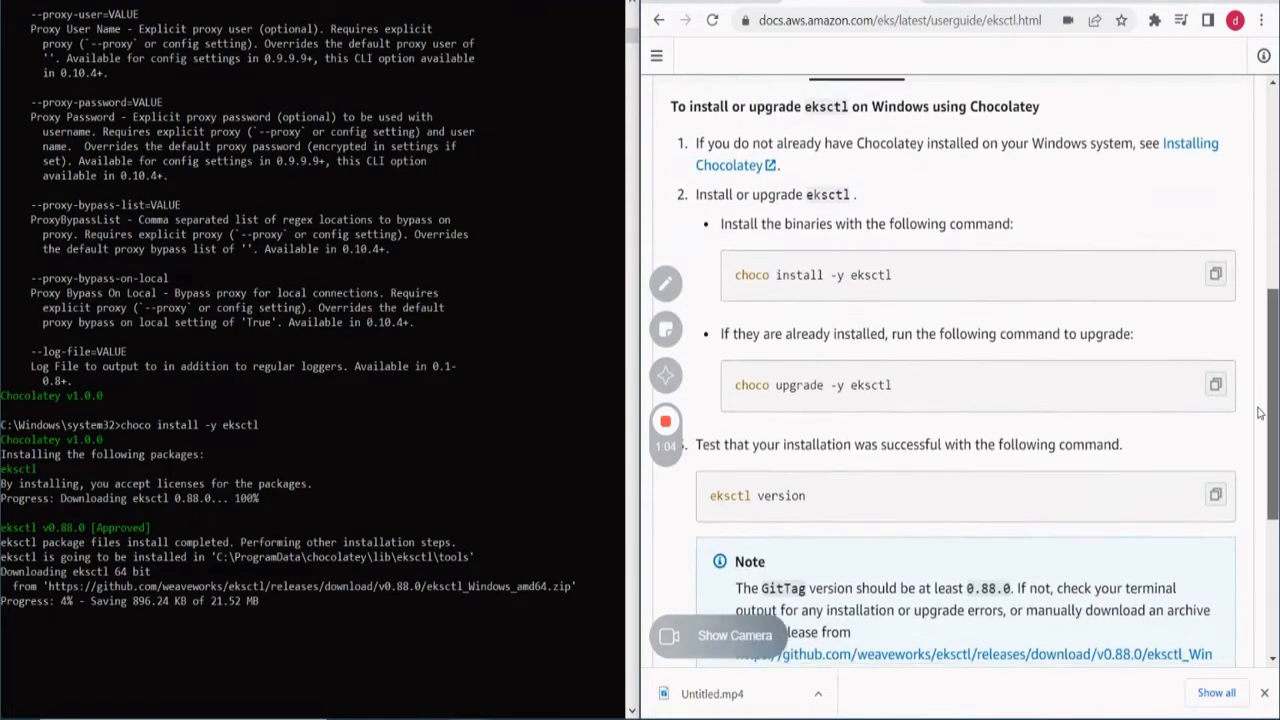
pyautogui.scroll(-3)
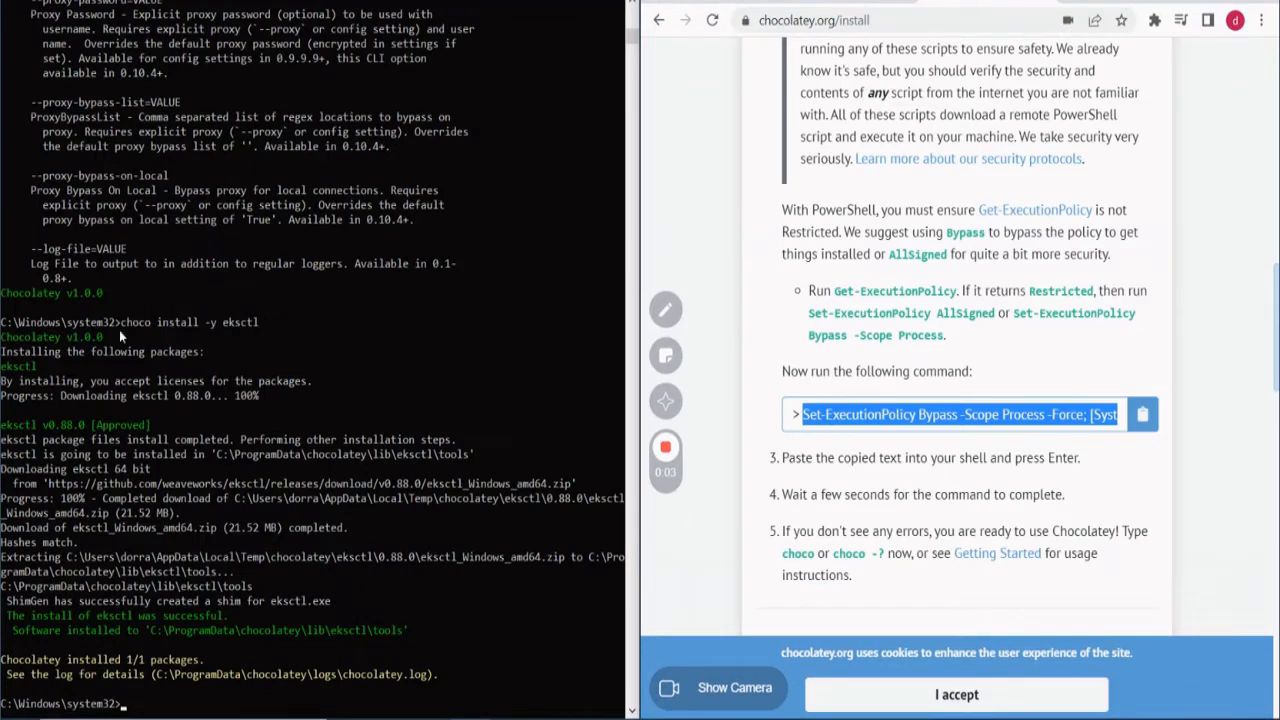
pyautogui.moveTo(312, 520)
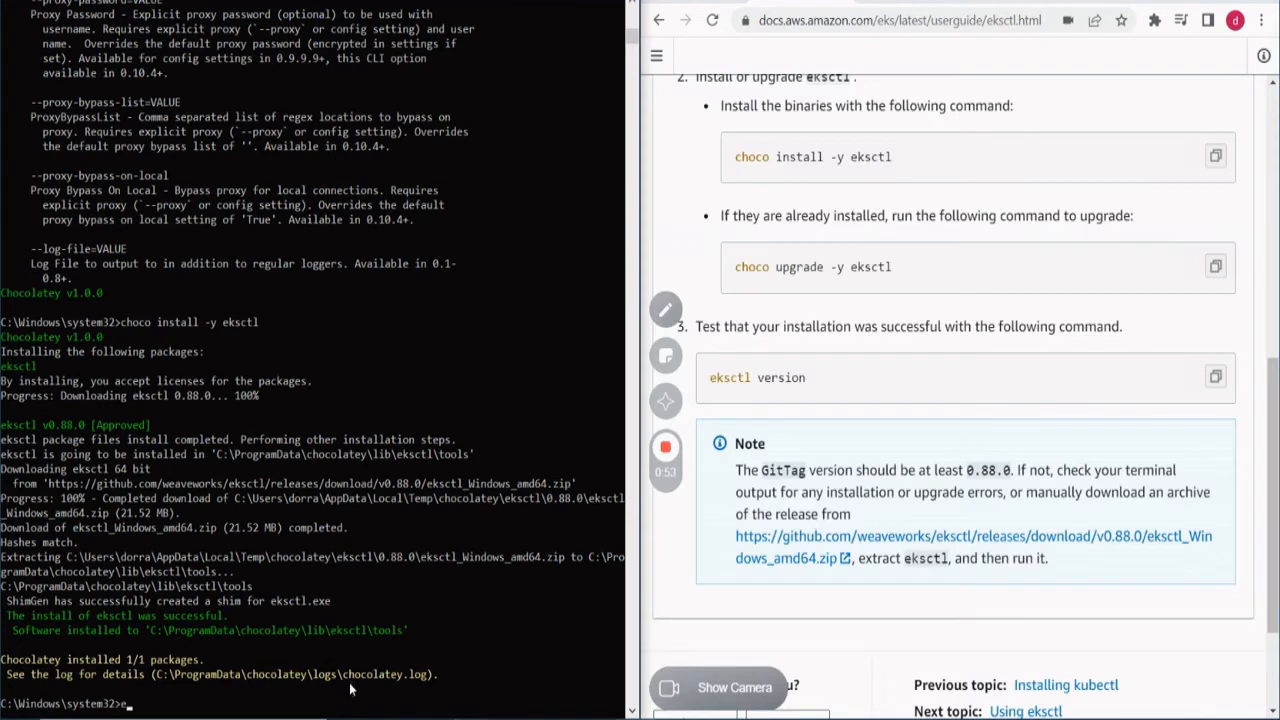
pyautogui.write('eksctl versio')
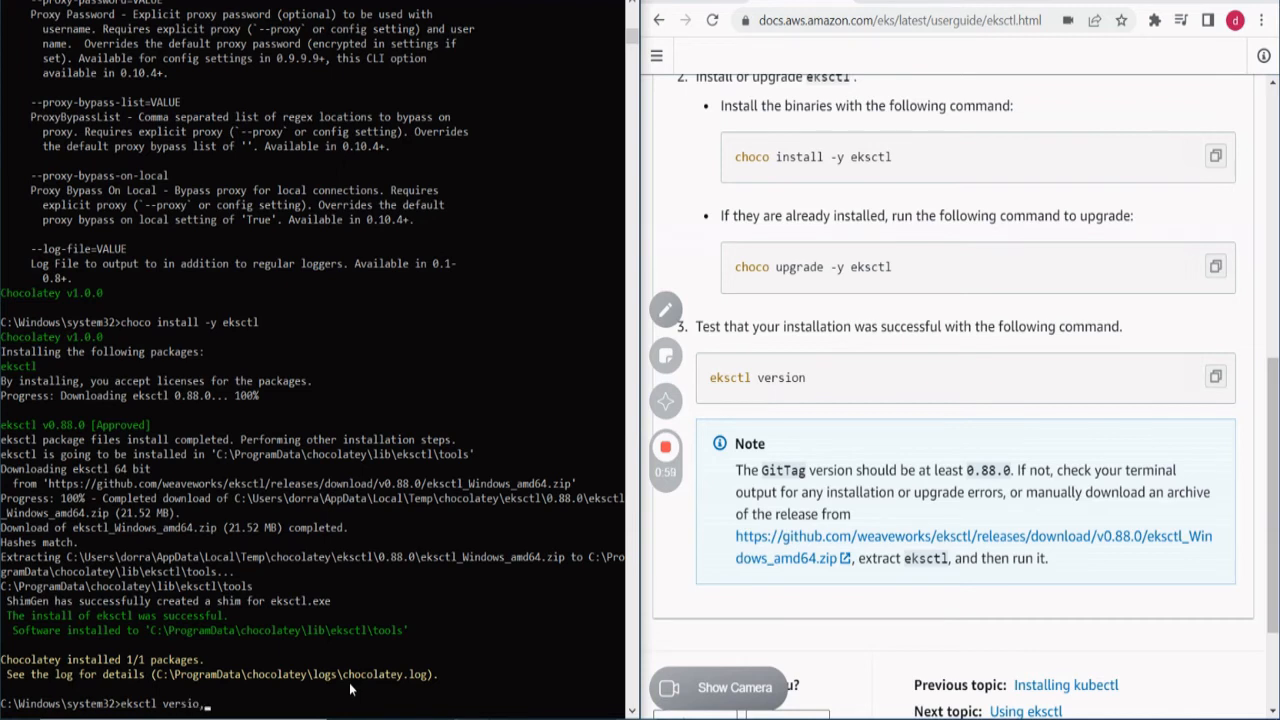
pyautogui.write('n')
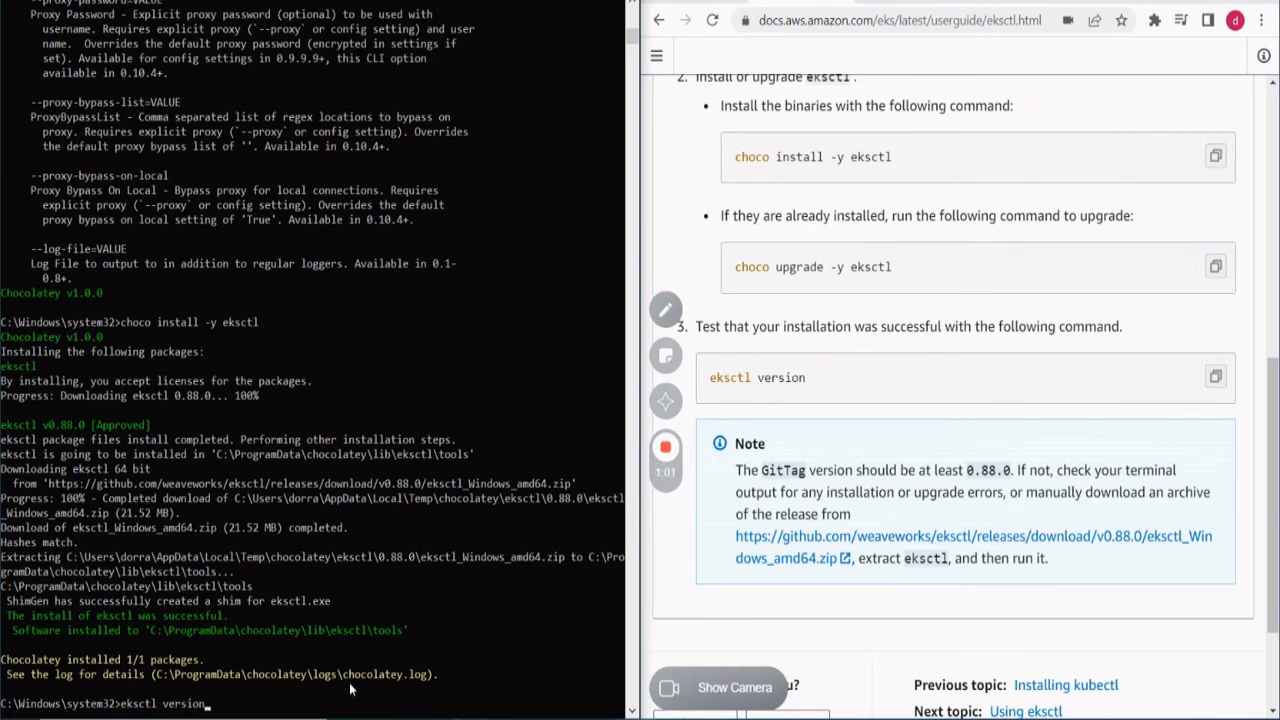